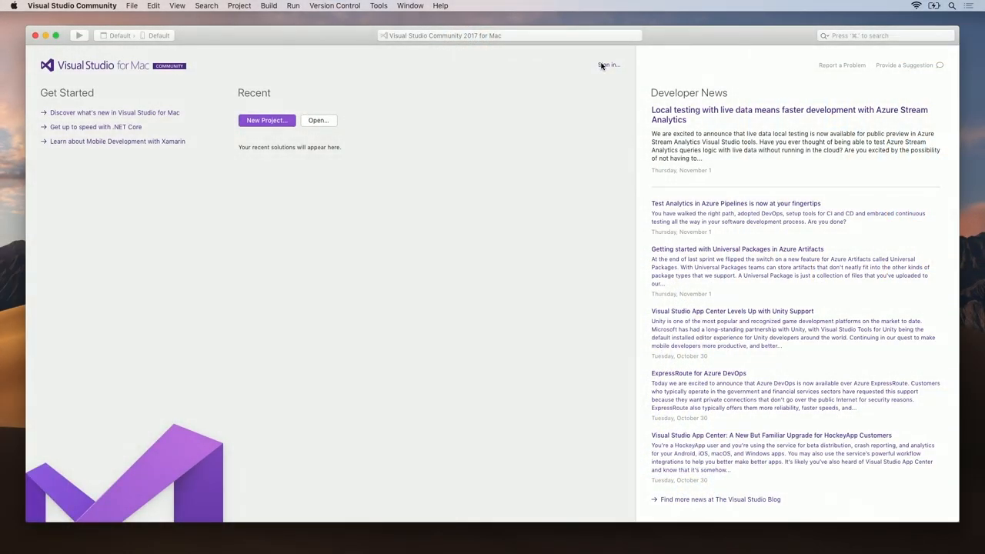
{"action": "left_click", "coordinate": [607, 65]}
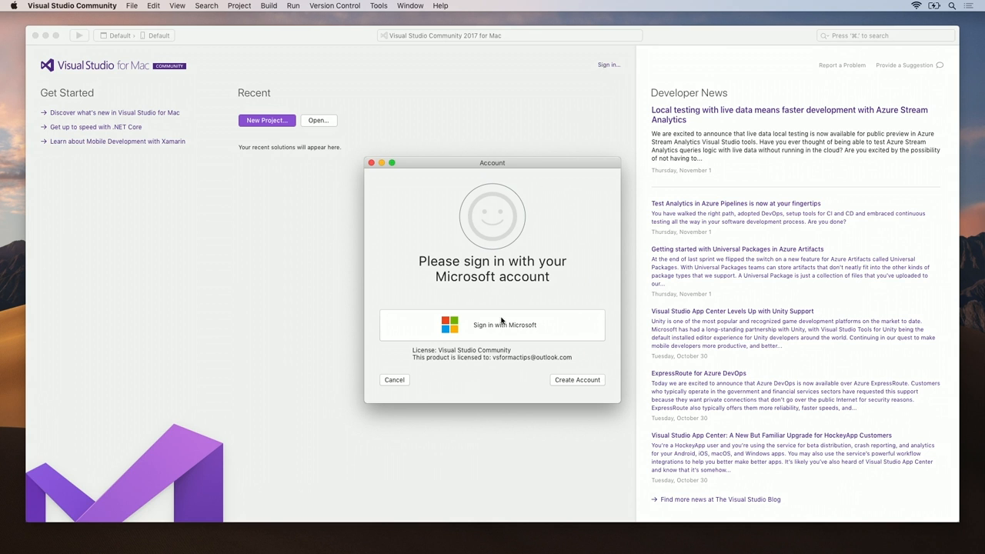
{"action": "left_click", "coordinate": [504, 324]}
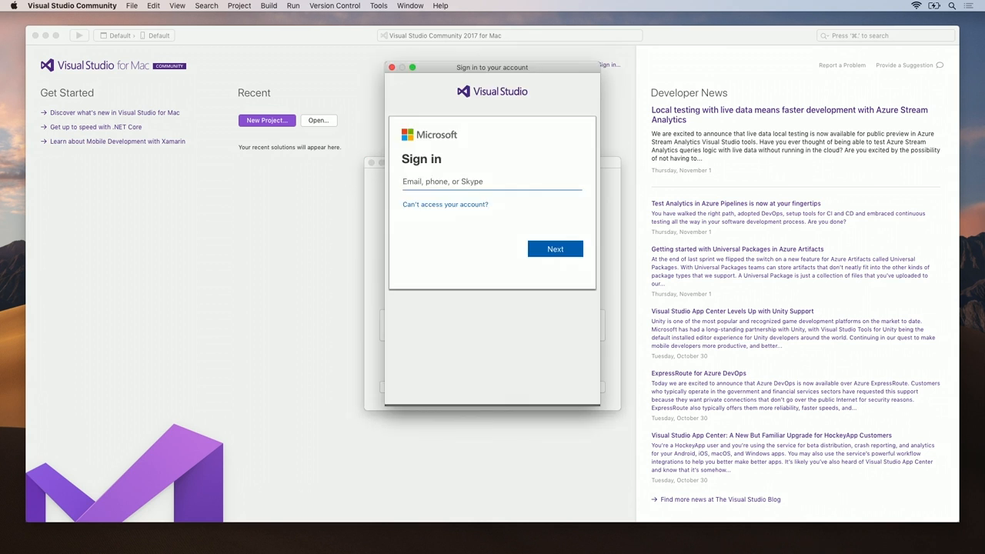
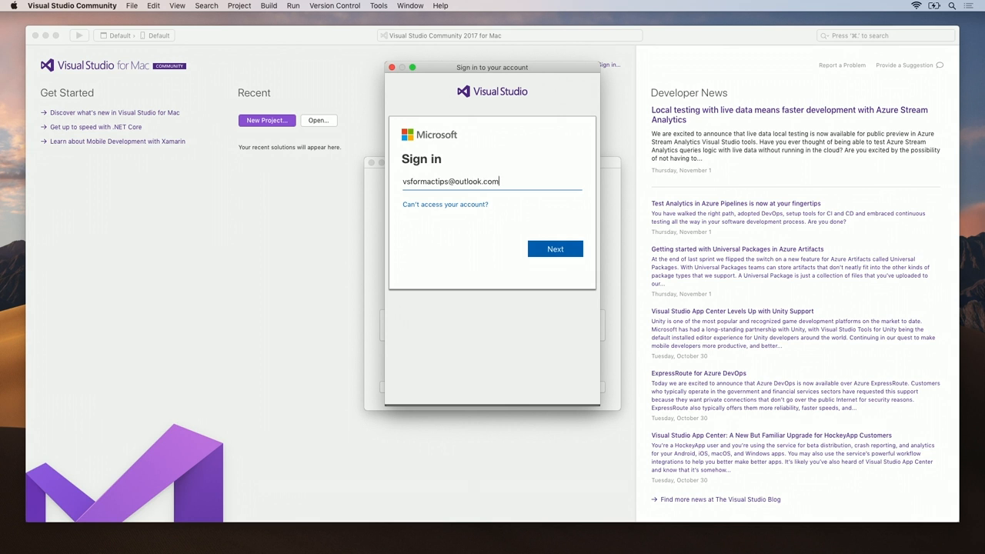
{"action": "left_click", "coordinate": [555, 248]}
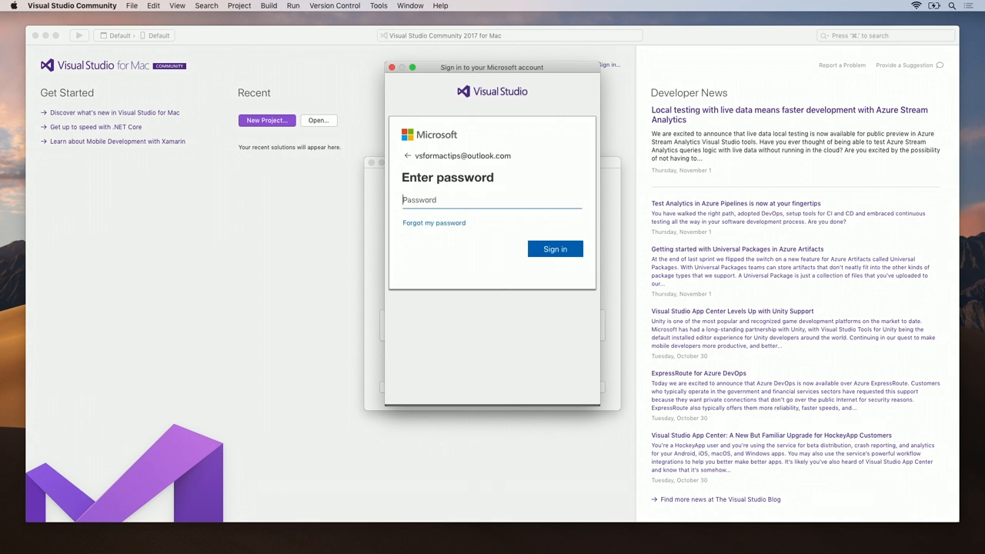
{"action": "left_click", "coordinate": [555, 249]}
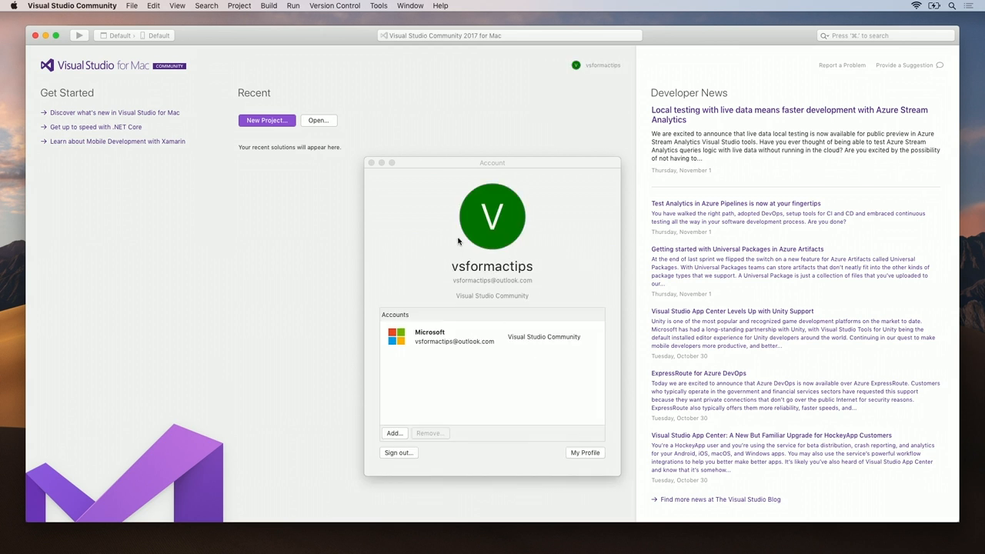
Close the account window and create a .NET Core ASP.NET Core Web App named BestWebsiteEver
{"action": "left_click", "coordinate": [371, 162]}
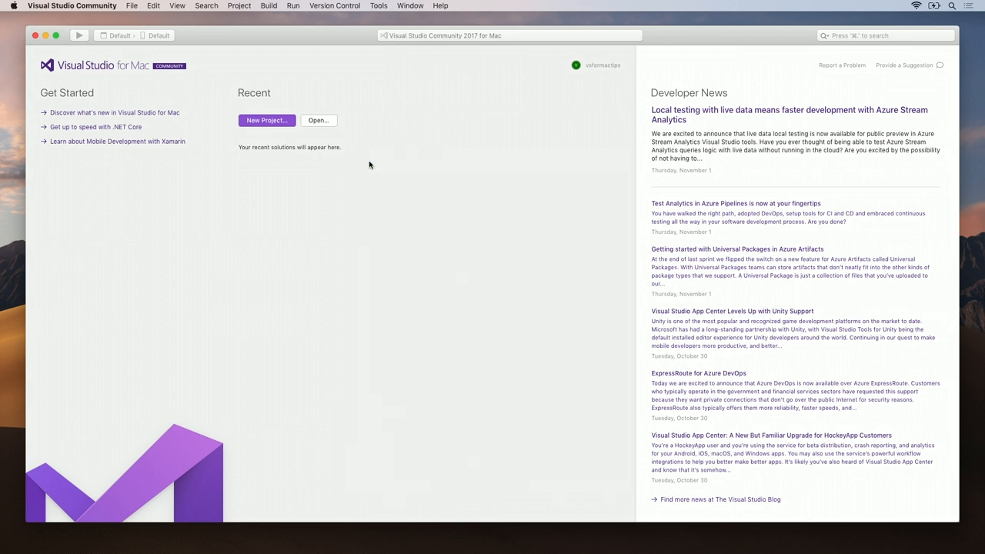
{"action": "mouse_move", "coordinate": [273, 125]}
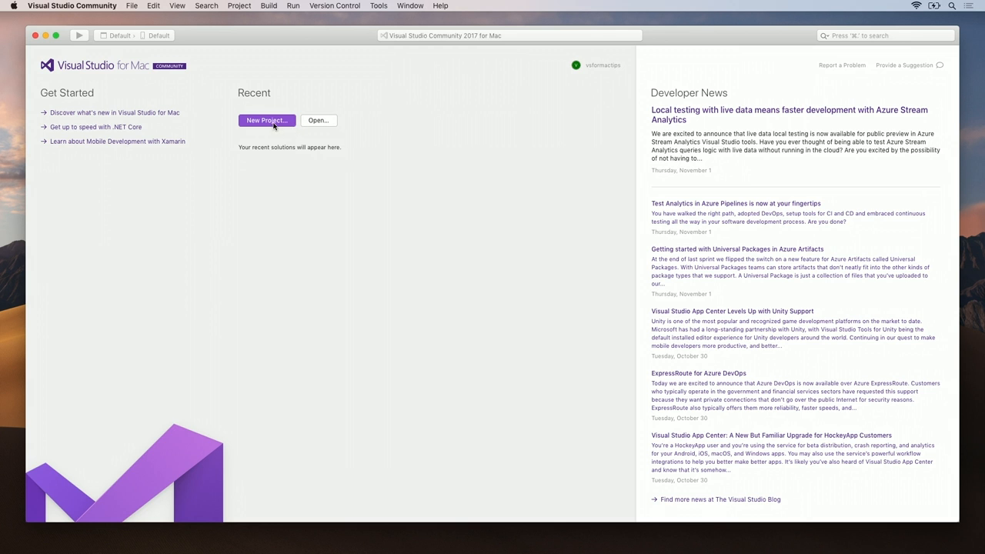
{"action": "left_click", "coordinate": [265, 120]}
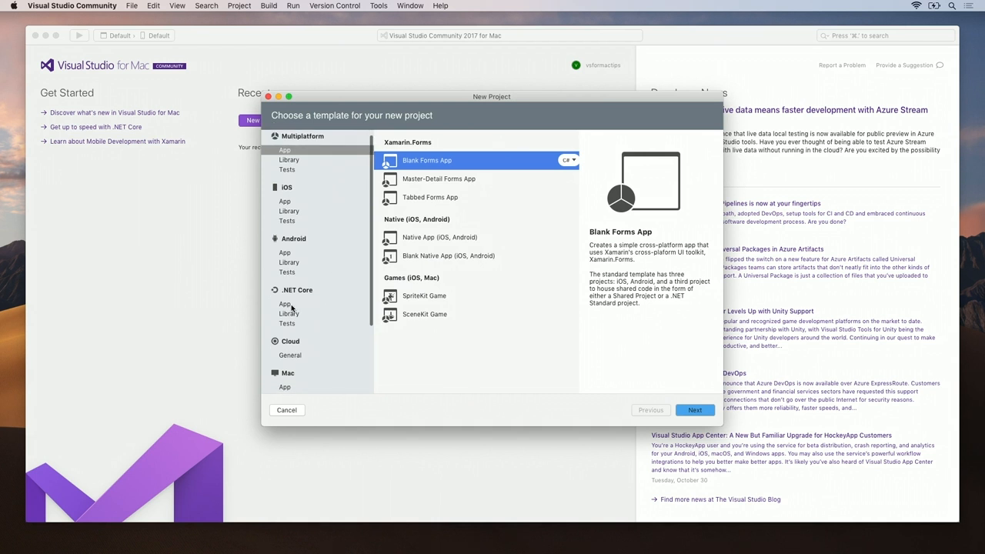
{"action": "left_click", "coordinate": [285, 303]}
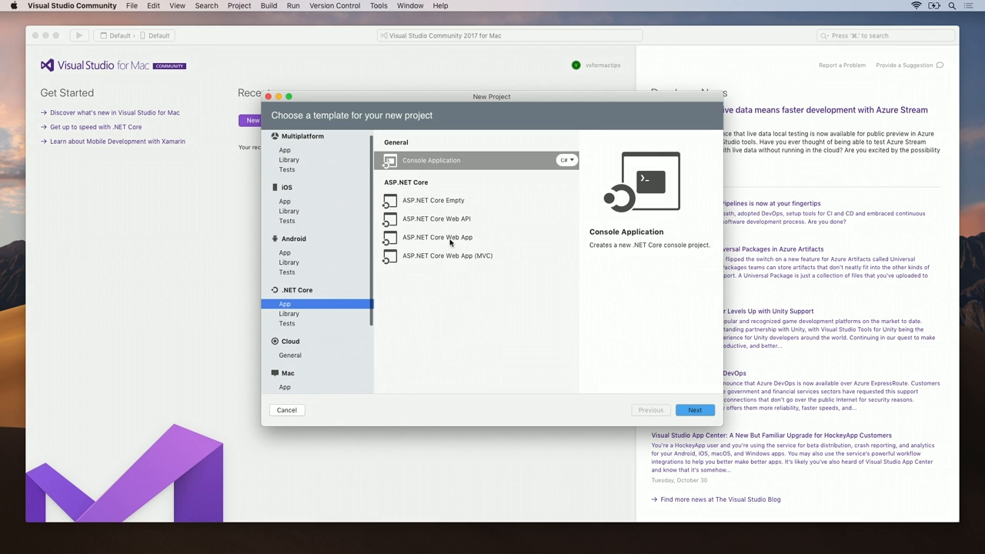
{"action": "left_click", "coordinate": [436, 237]}
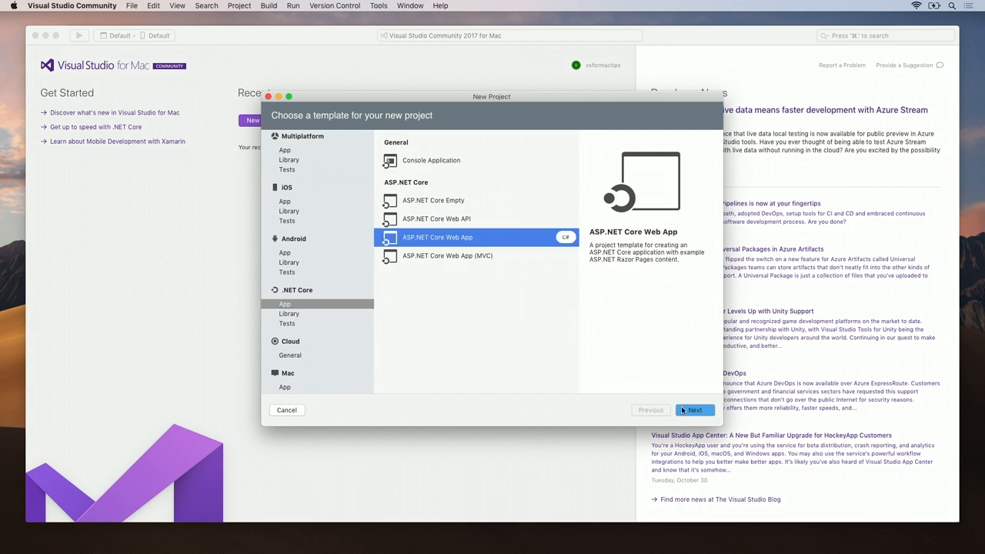
{"action": "left_click", "coordinate": [694, 409]}
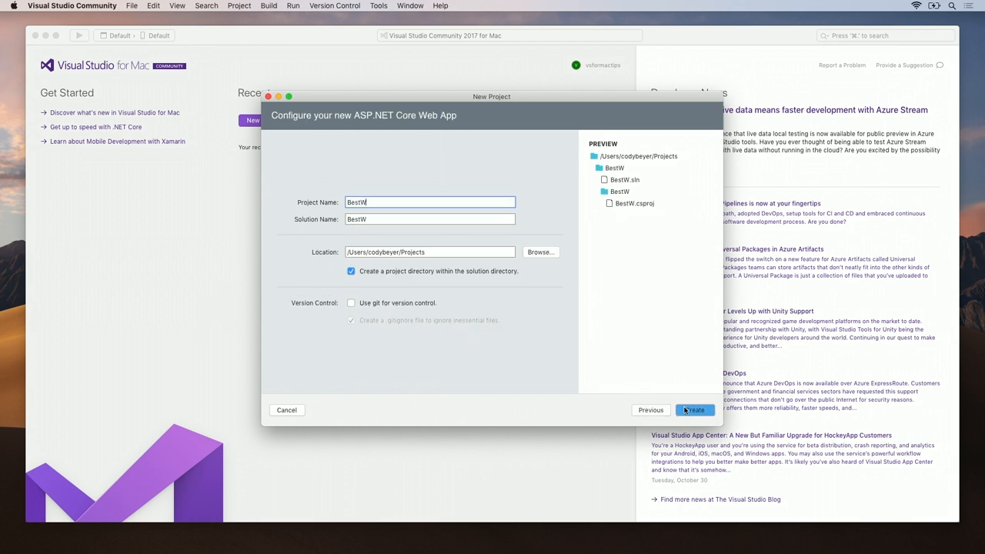
{"action": "type", "text": "ebsiteEver"}
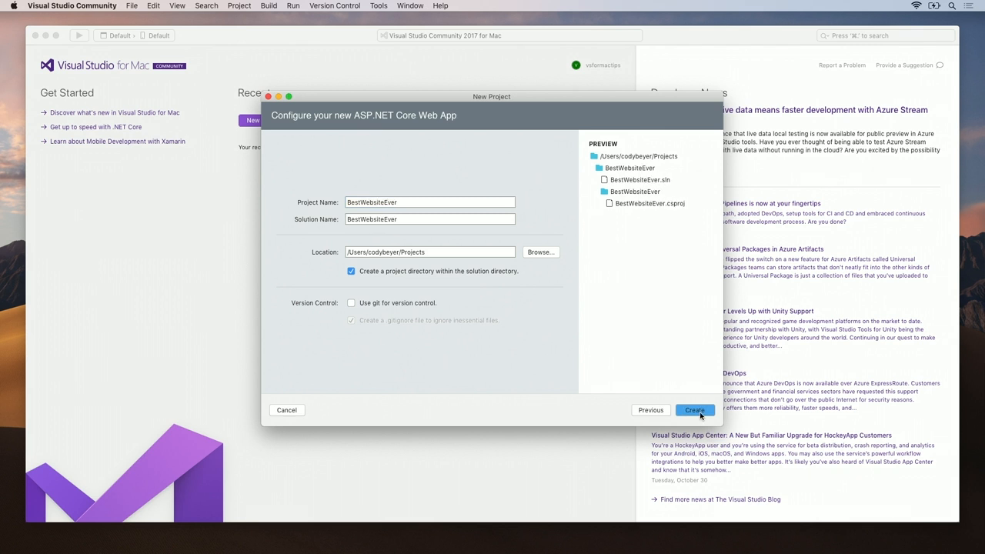
{"action": "left_click", "coordinate": [694, 410]}
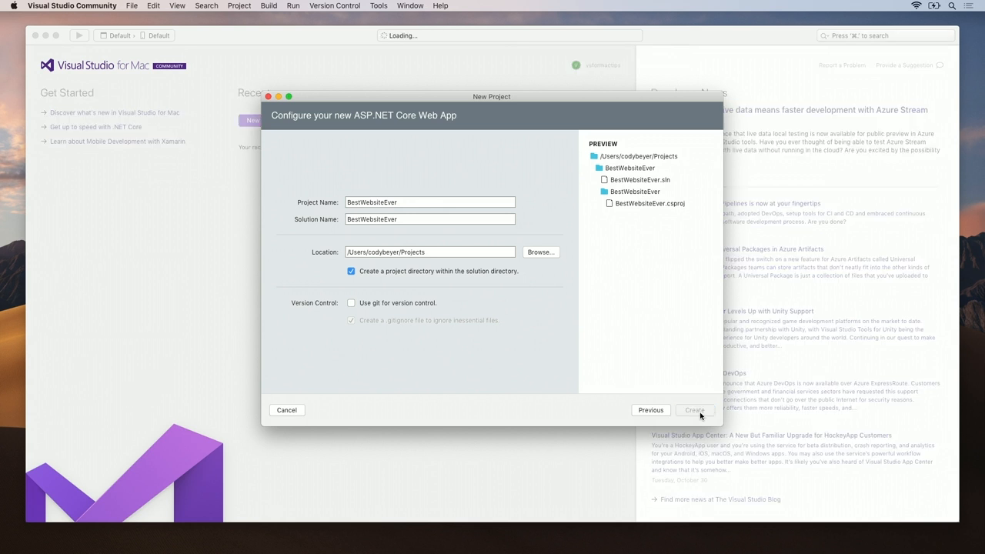
Expand the BestWebsiteEver project and its Pages folder, then open Index.cshtml
{"action": "left_click", "coordinate": [693, 410]}
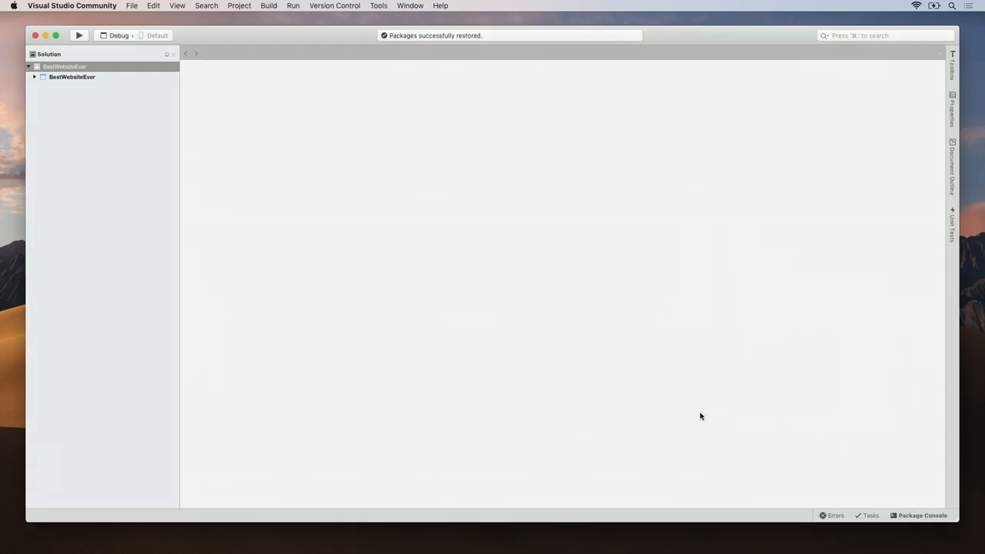
{"action": "mouse_move", "coordinate": [429, 276]}
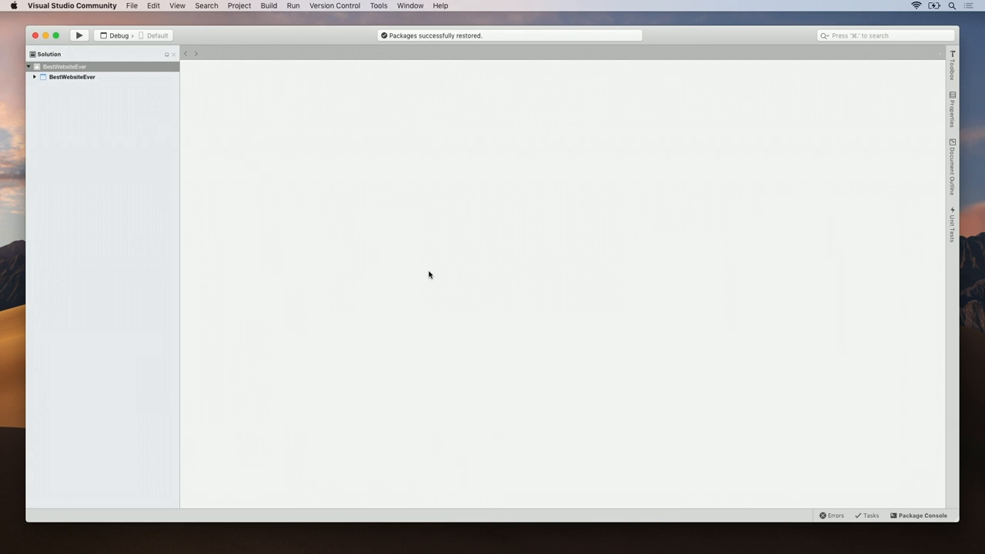
{"action": "left_click", "coordinate": [28, 66]}
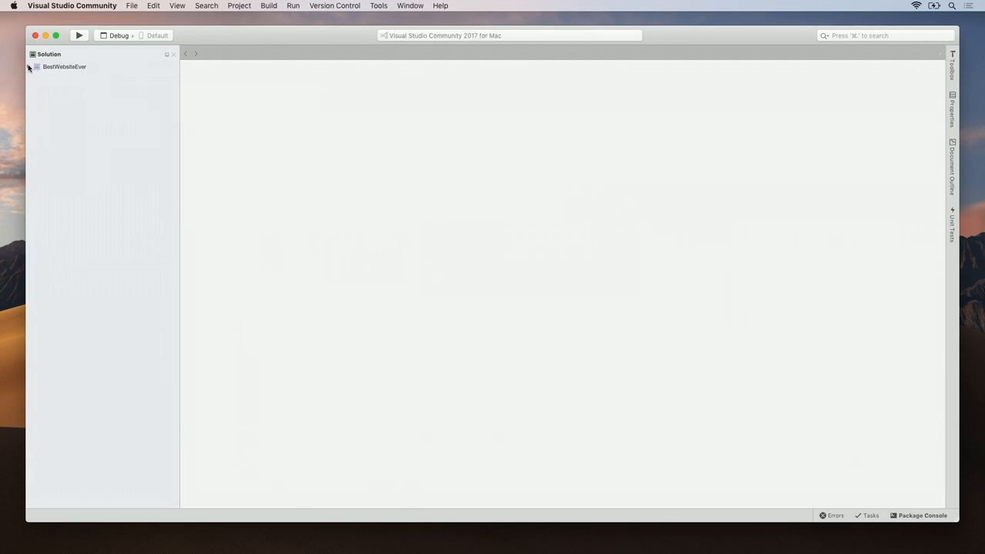
{"action": "left_click", "coordinate": [28, 66]}
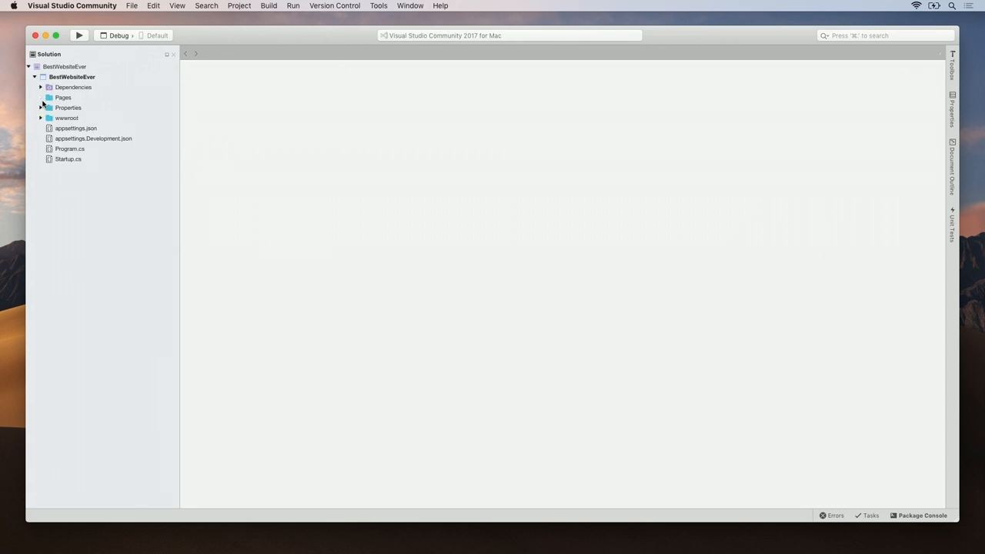
{"action": "left_click", "coordinate": [40, 97]}
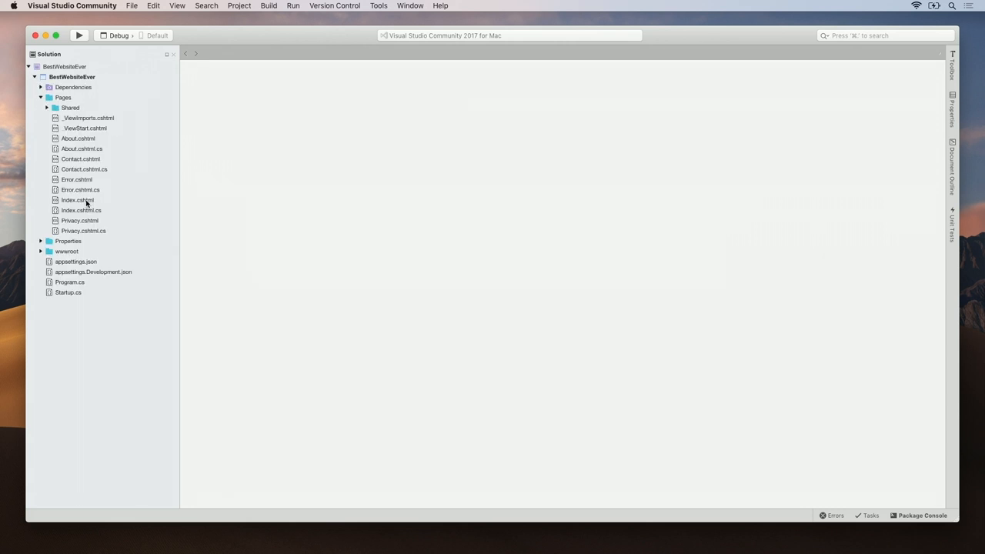
{"action": "double_click", "coordinate": [77, 200]}
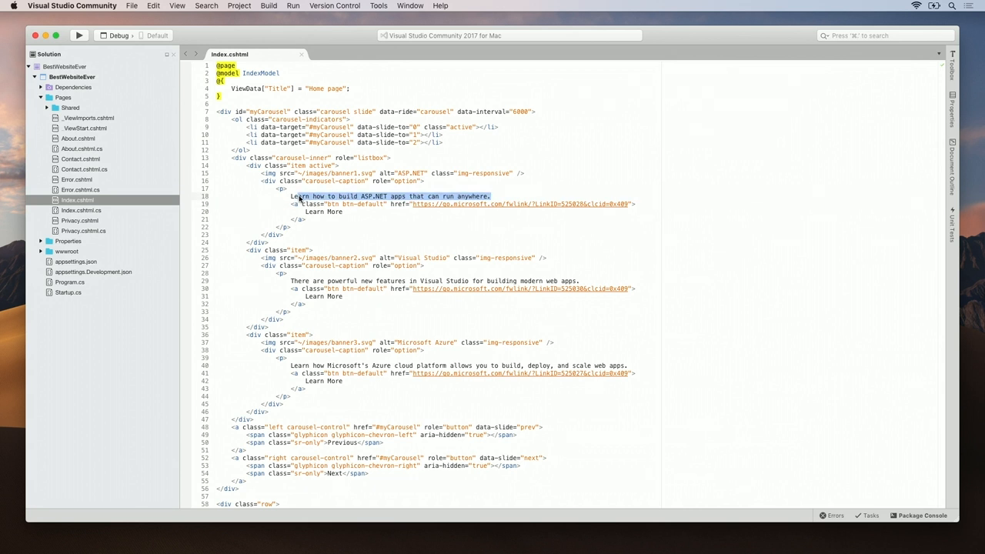
Change the first carousel caption on line 18 to 'Visual Studio for Mac is awesome!'
{"action": "type", "text": "Visual Studio for m"}
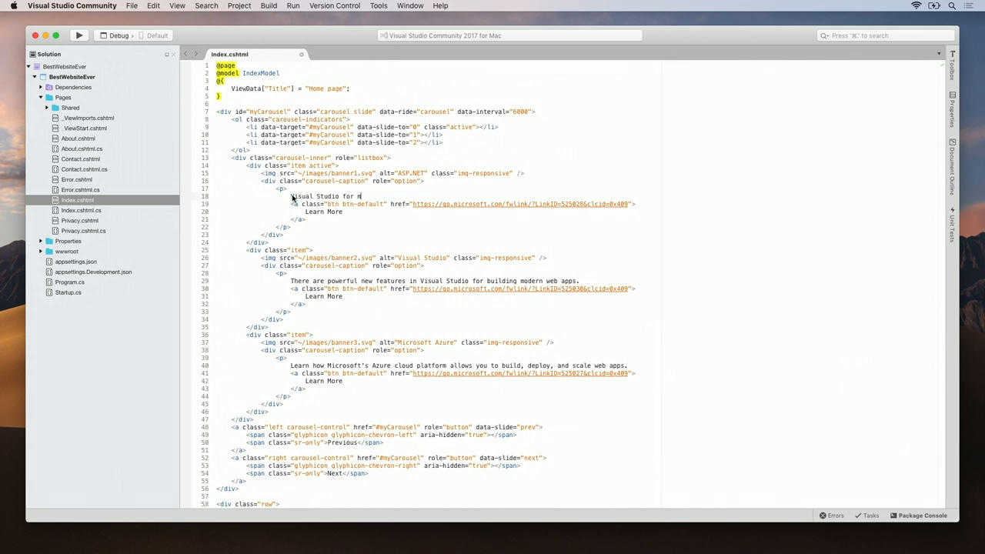
{"action": "type", "text": "ac is awesome"}
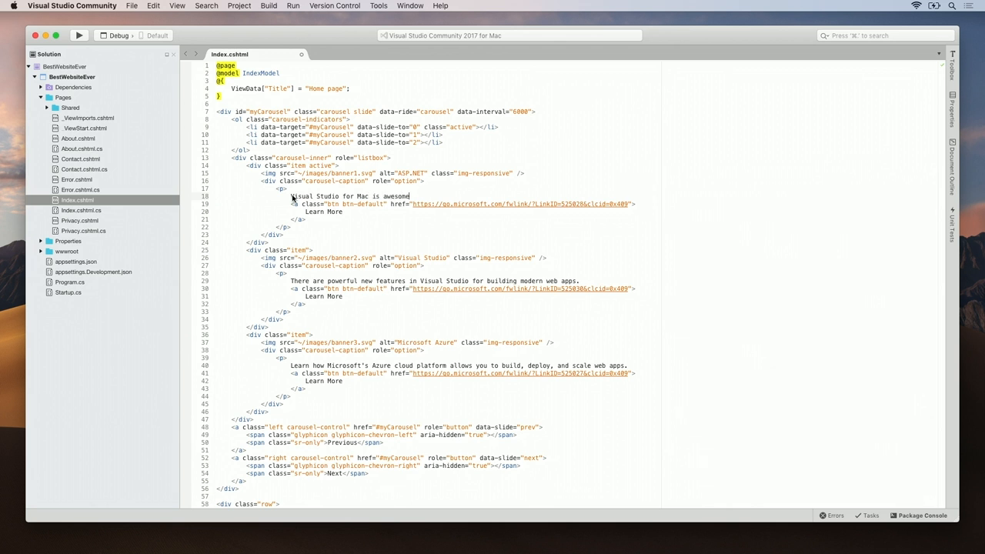
{"action": "left_click", "coordinate": [71, 76]}
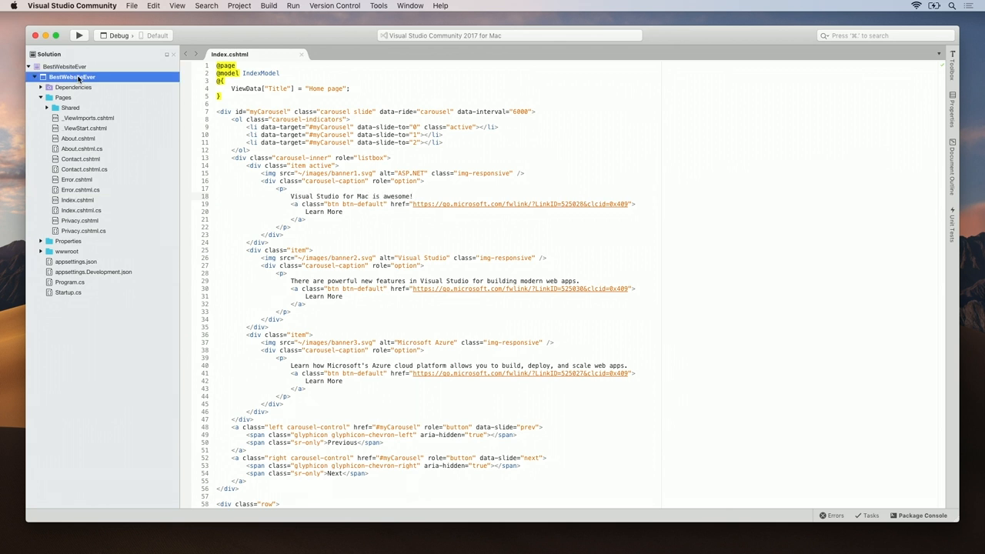
Publish the BestWebsiteEver project to Azure to get the new App Service form
{"action": "right_click", "coordinate": [72, 76]}
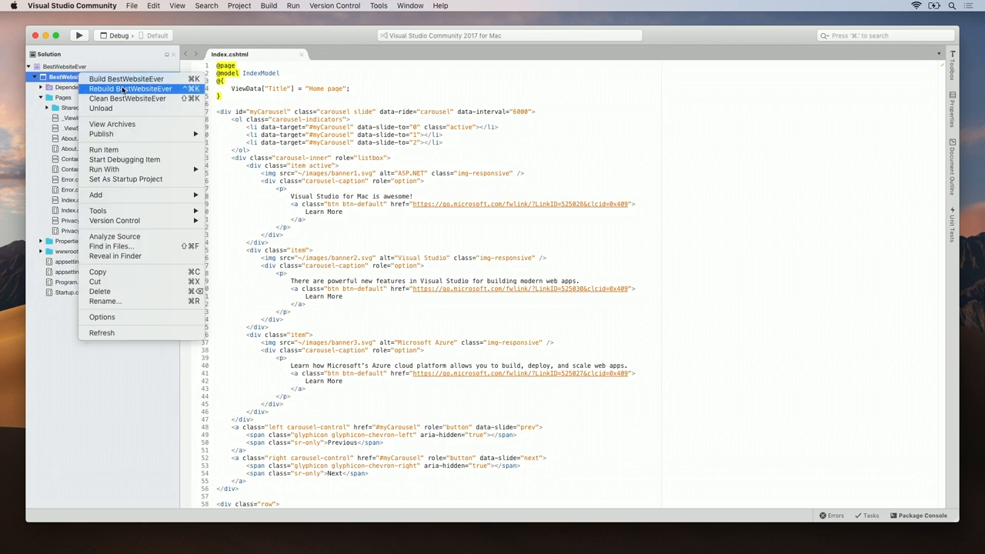
{"action": "mouse_move", "coordinate": [101, 134]}
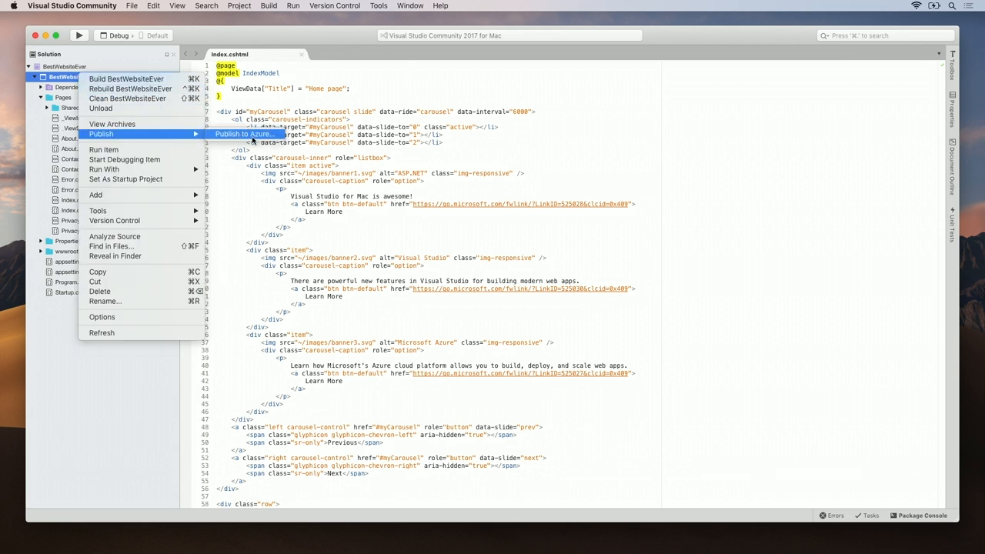
{"action": "left_click", "coordinate": [244, 134]}
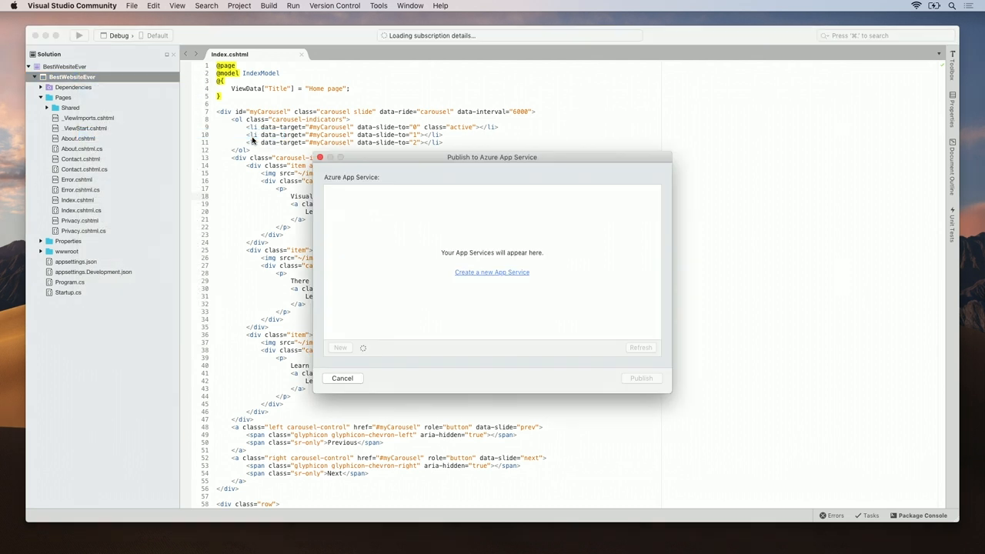
{"action": "mouse_move", "coordinate": [435, 254]}
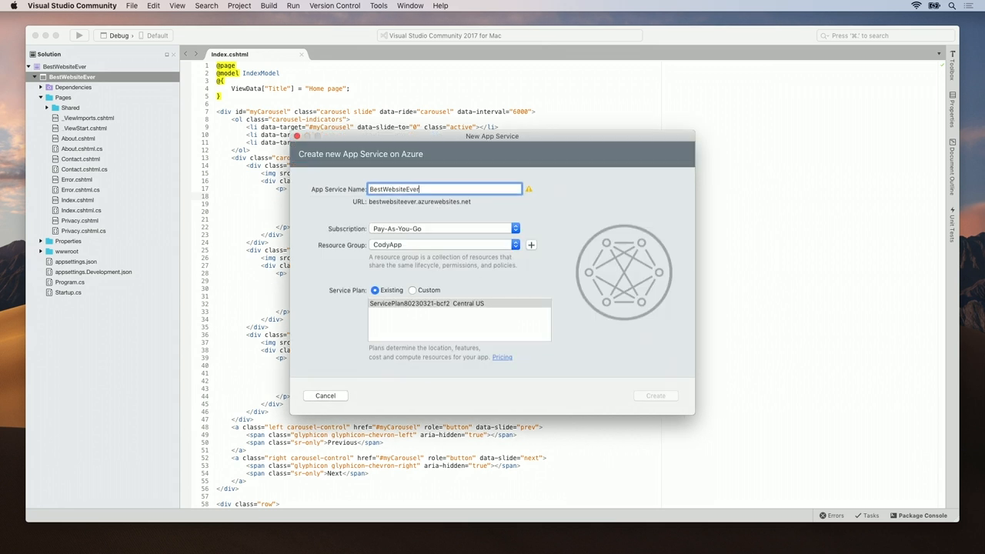
Name the App Service BestWebsiteEver2018, create it, and dismiss the provisioning notice
{"action": "type", "text": "2018"}
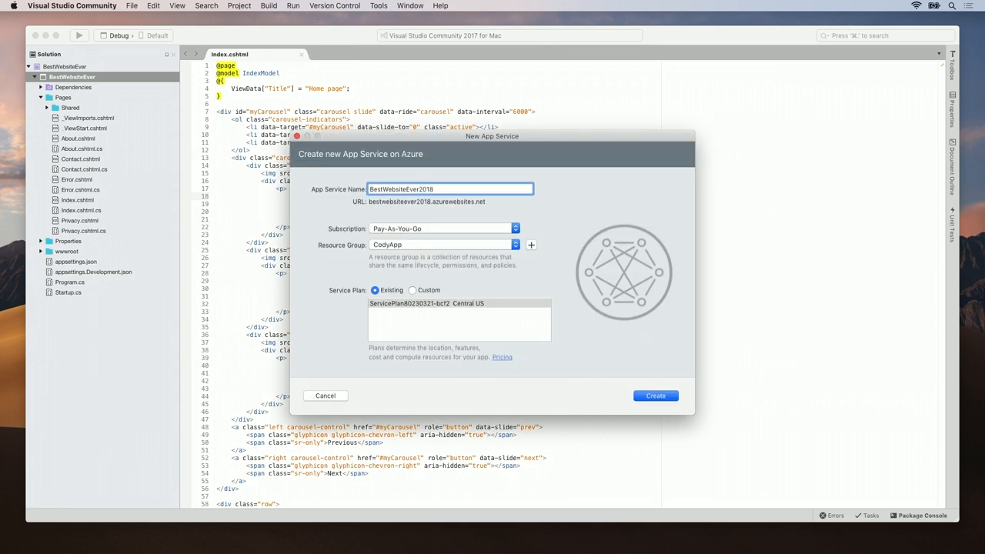
{"action": "mouse_move", "coordinate": [420, 234]}
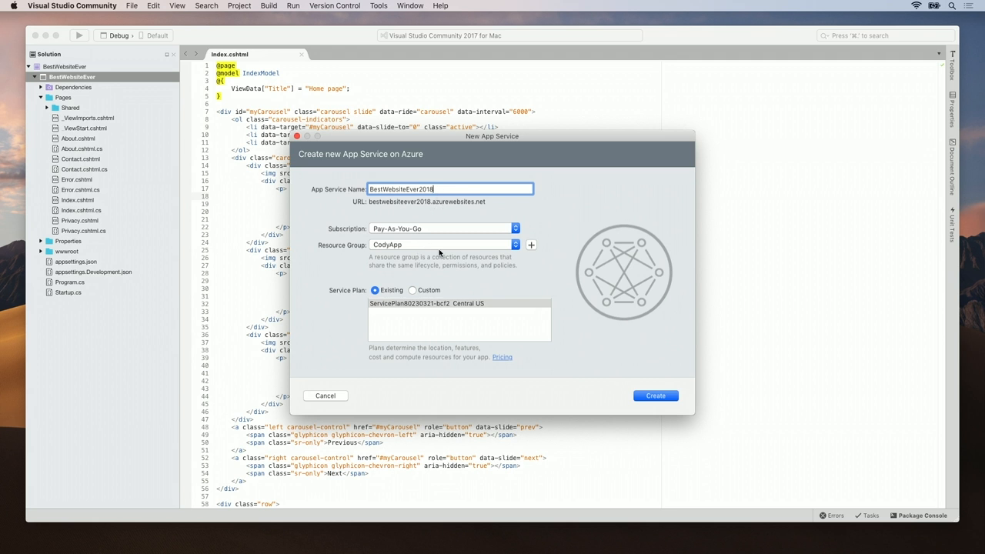
{"action": "mouse_move", "coordinate": [436, 327]}
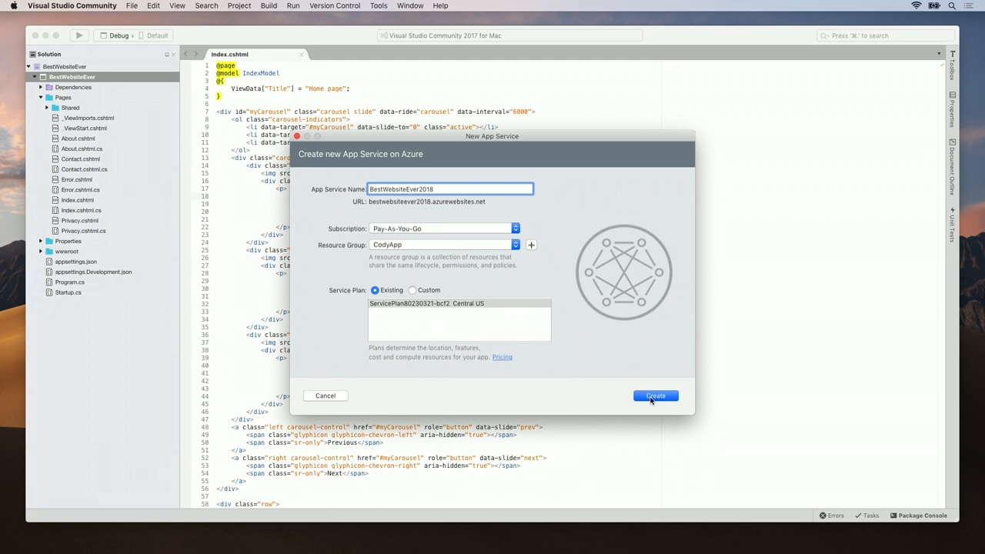
{"action": "left_click", "coordinate": [655, 395]}
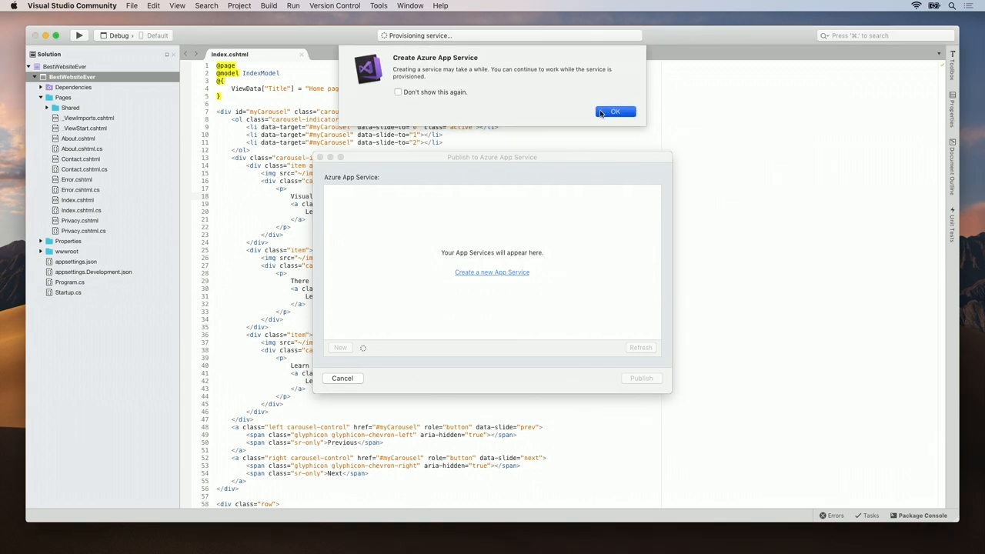
{"action": "left_click", "coordinate": [615, 112]}
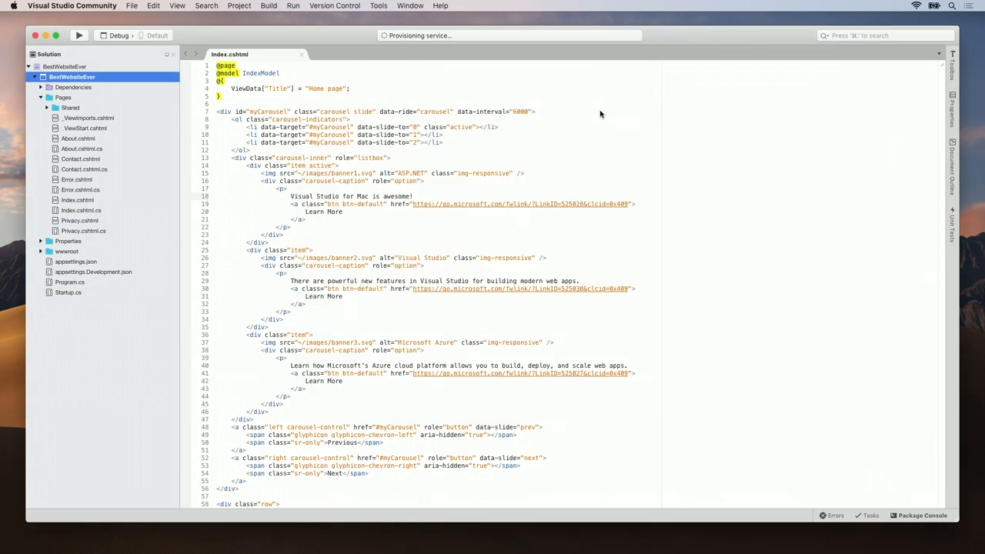